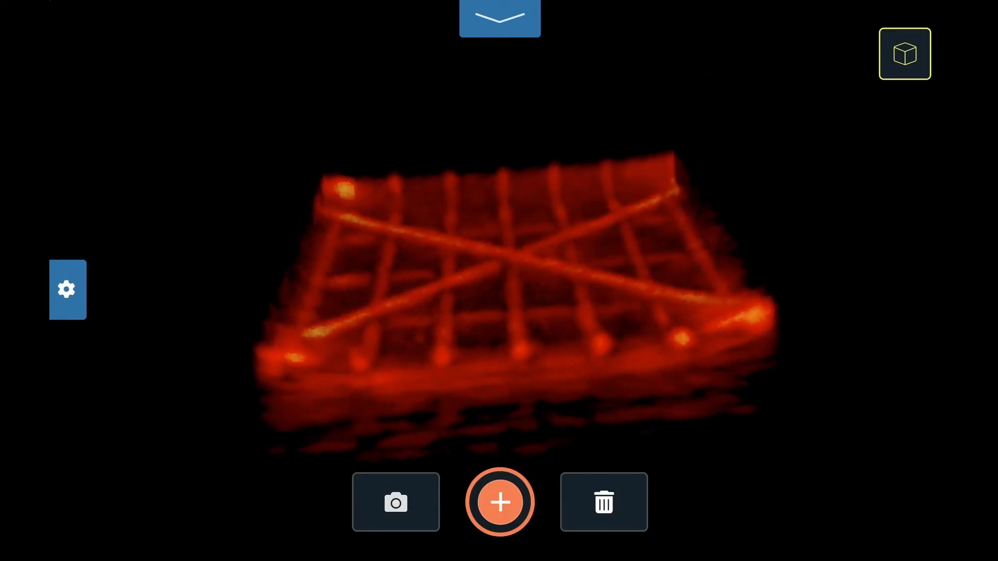
# Raise the Display panel's left slider so the rebar bars stand out from the background haze.
pyautogui.click(67, 290)
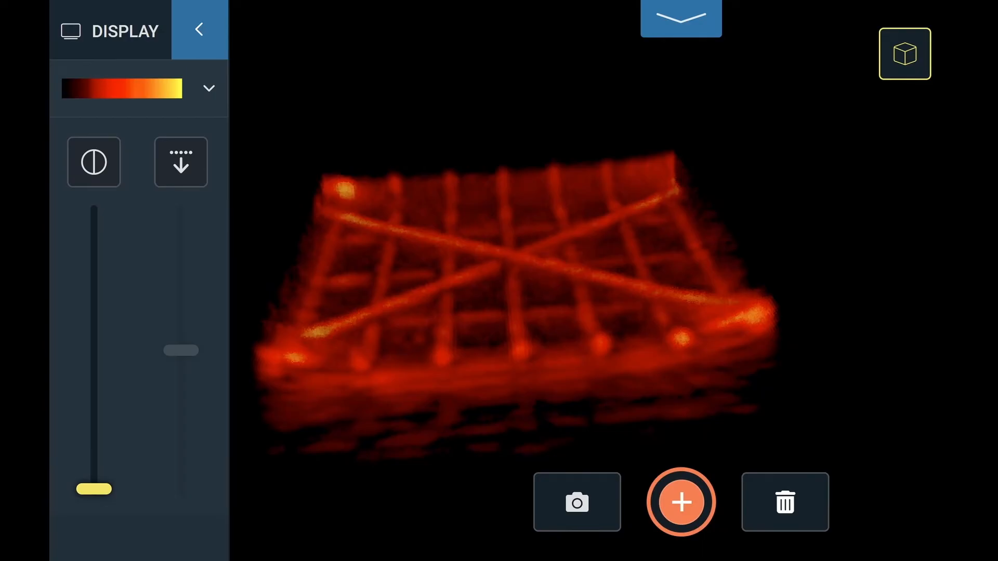
pyautogui.moveTo(94, 489); pyautogui.dragTo(93, 395)
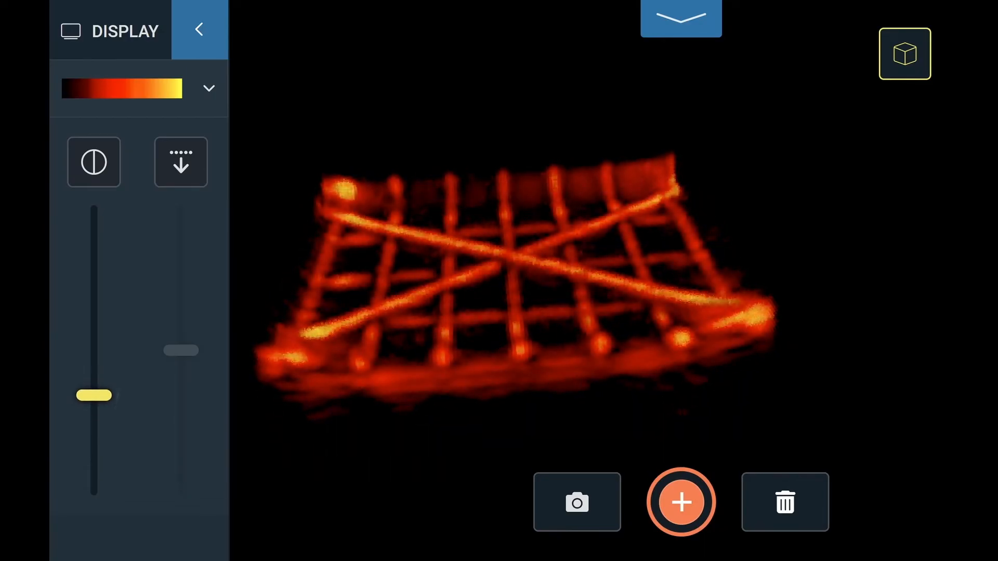